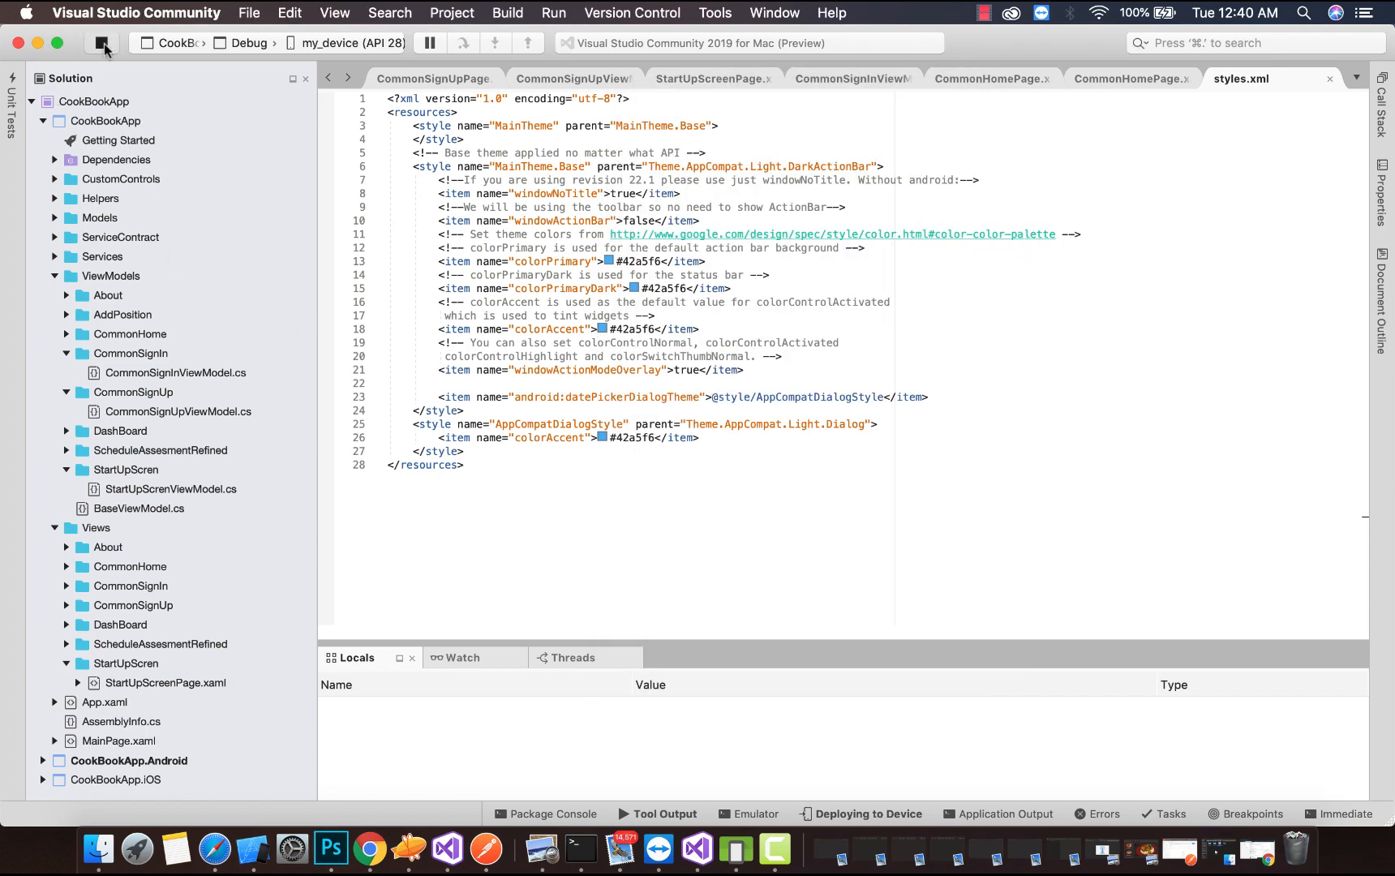
# - Stop the running app and expand CookBookApp.Android's Resources folder in the Solution pad
pyautogui.click(102, 42)
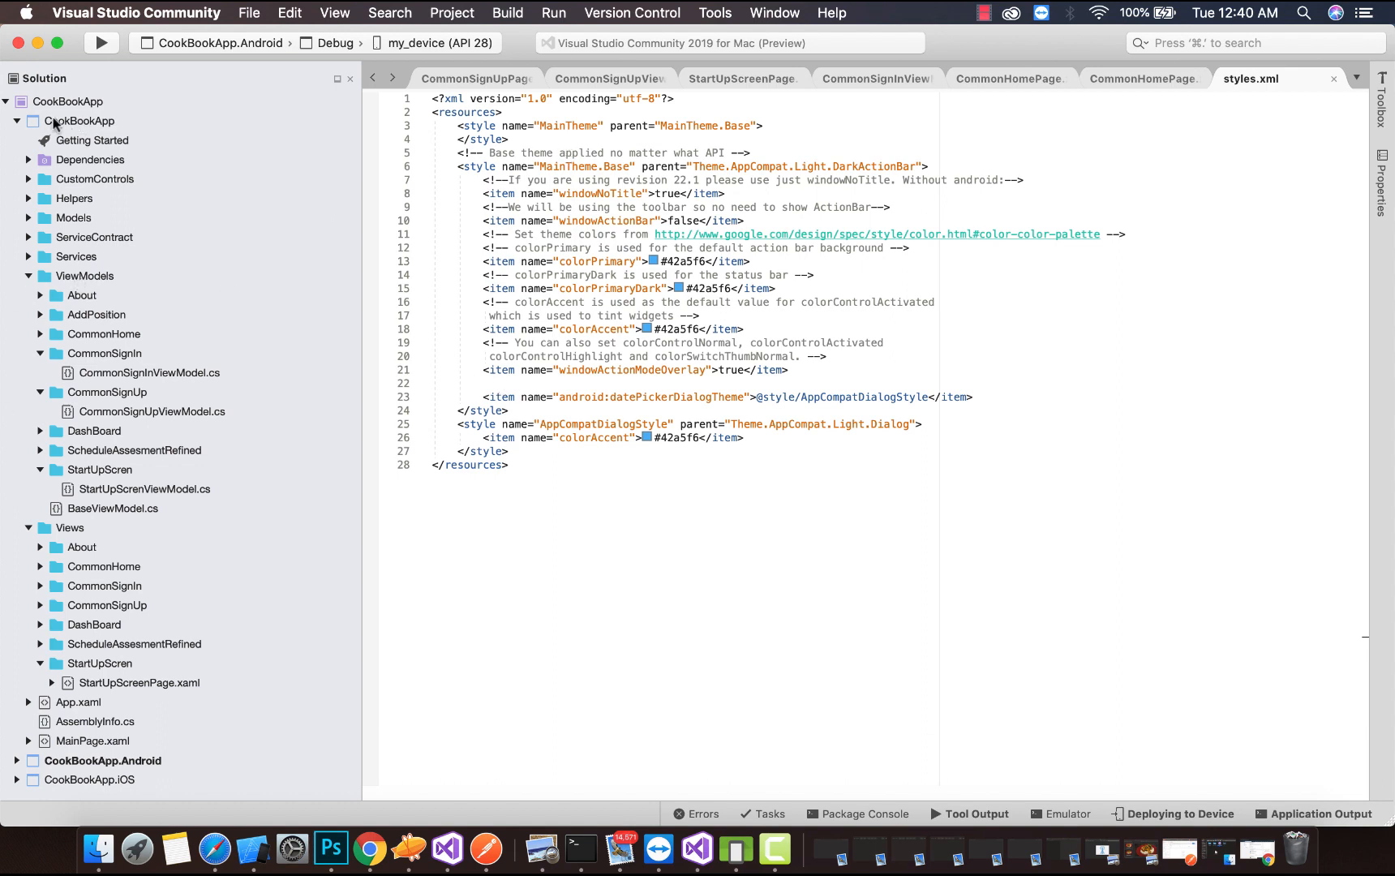
pyautogui.click(16, 122)
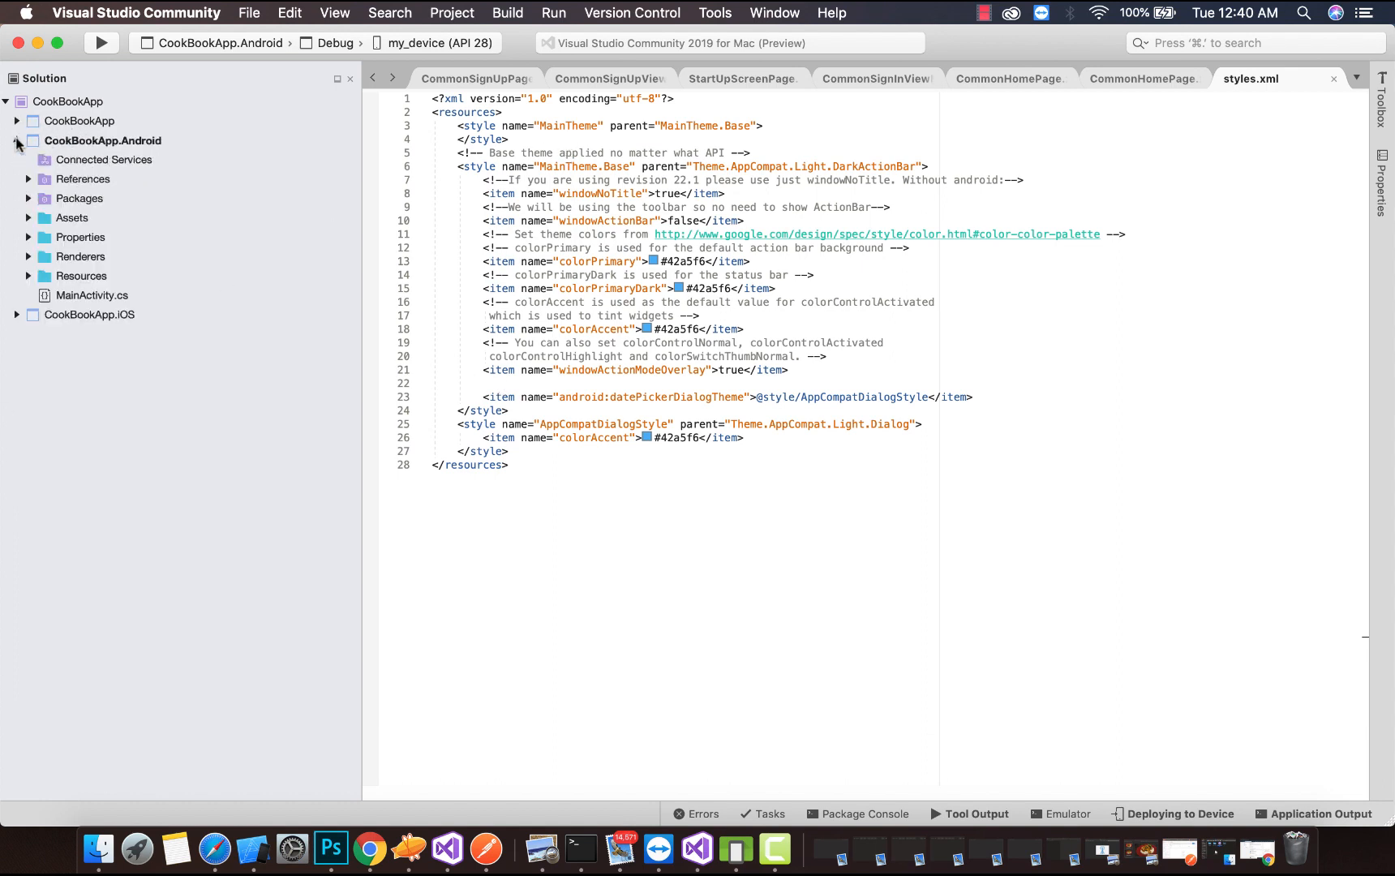
pyautogui.click(40, 276)
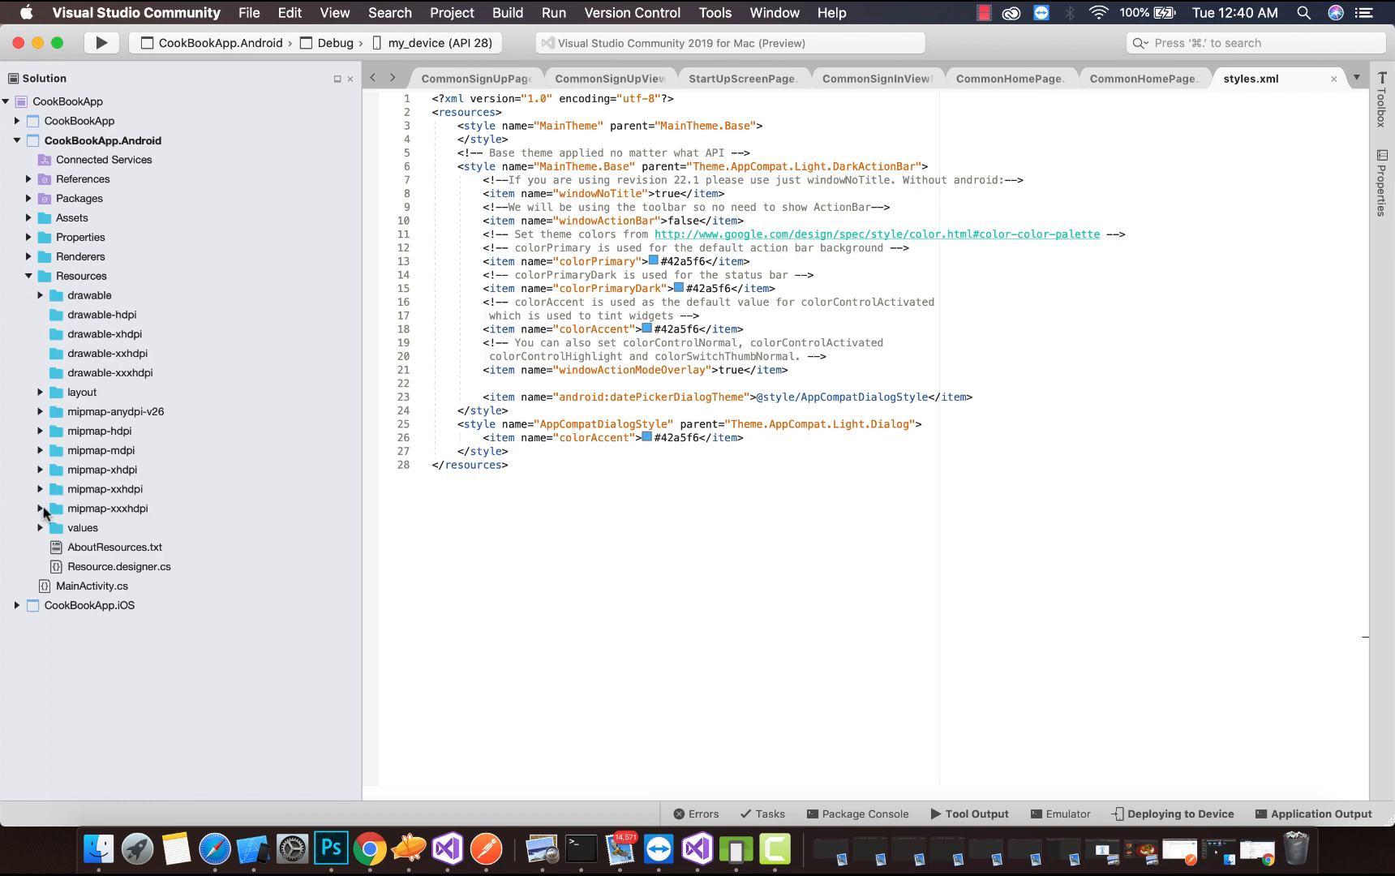
# - Add <item name="android:colorActivatedHighlight">#FFFFFF</item> to MainTheme.Base in styles.xml
pyautogui.click(39, 527)
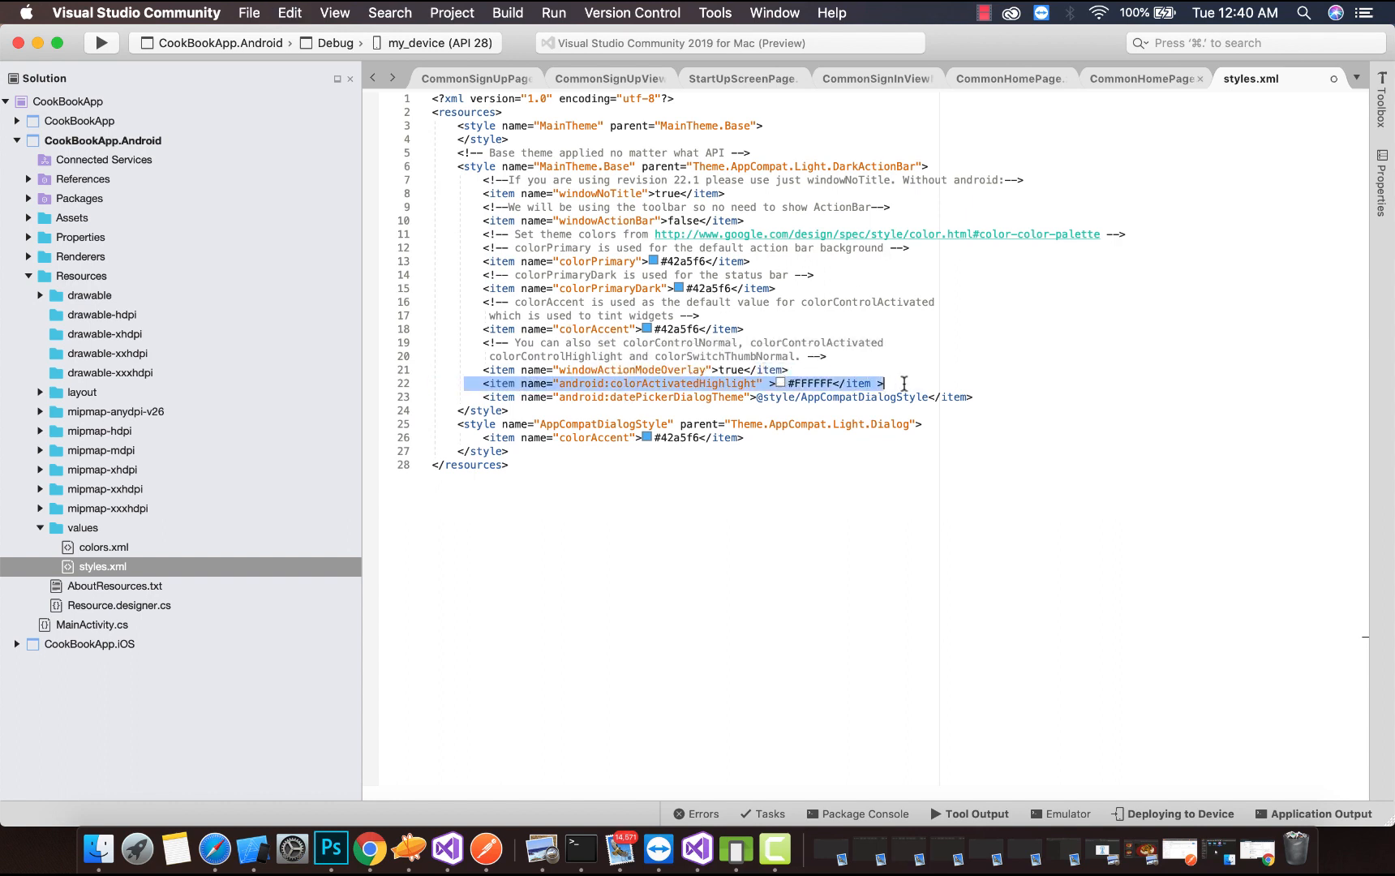
pyautogui.click(711, 383)
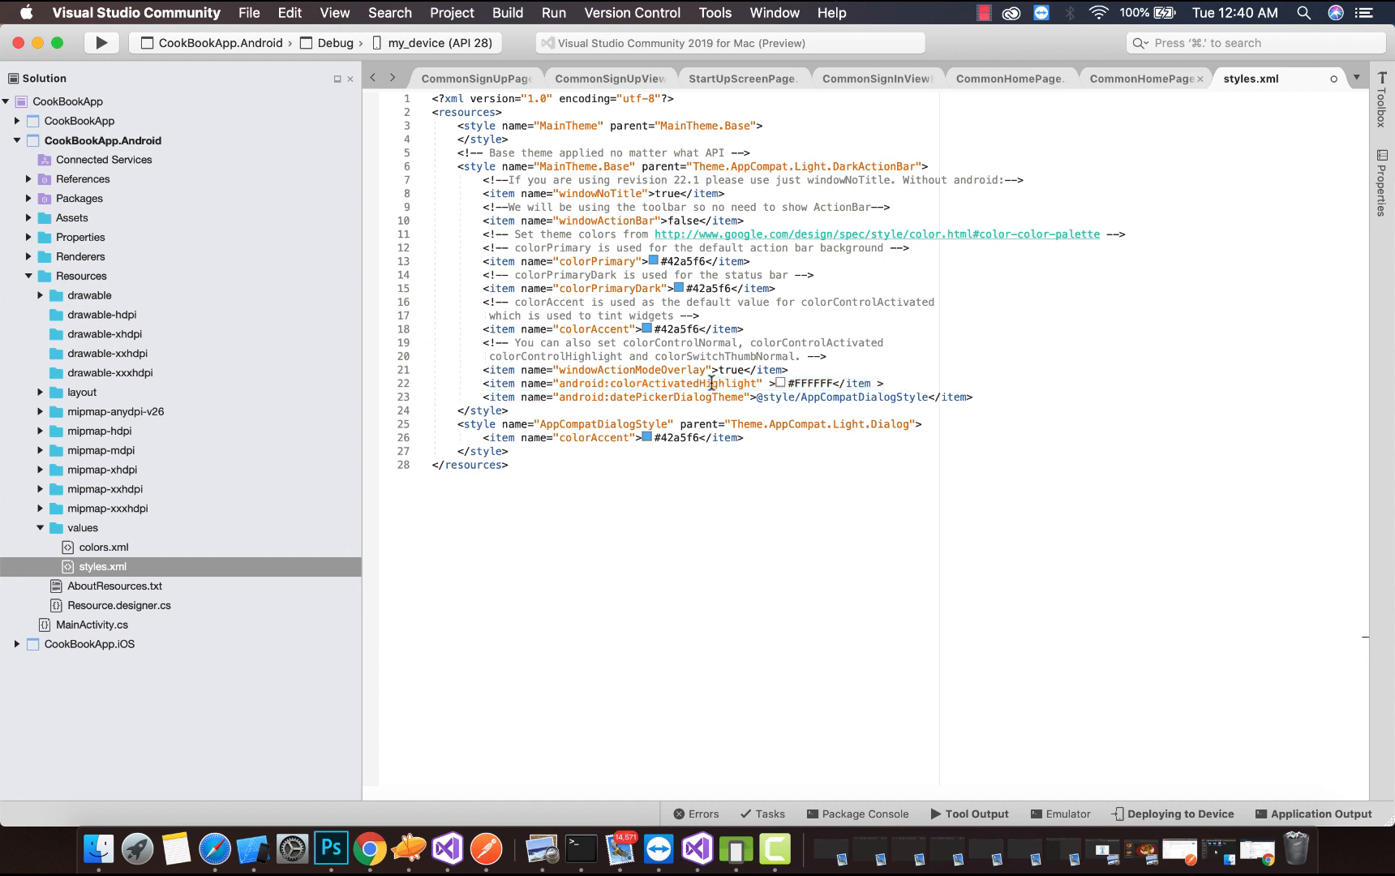
pyautogui.doubleClick(681, 383)
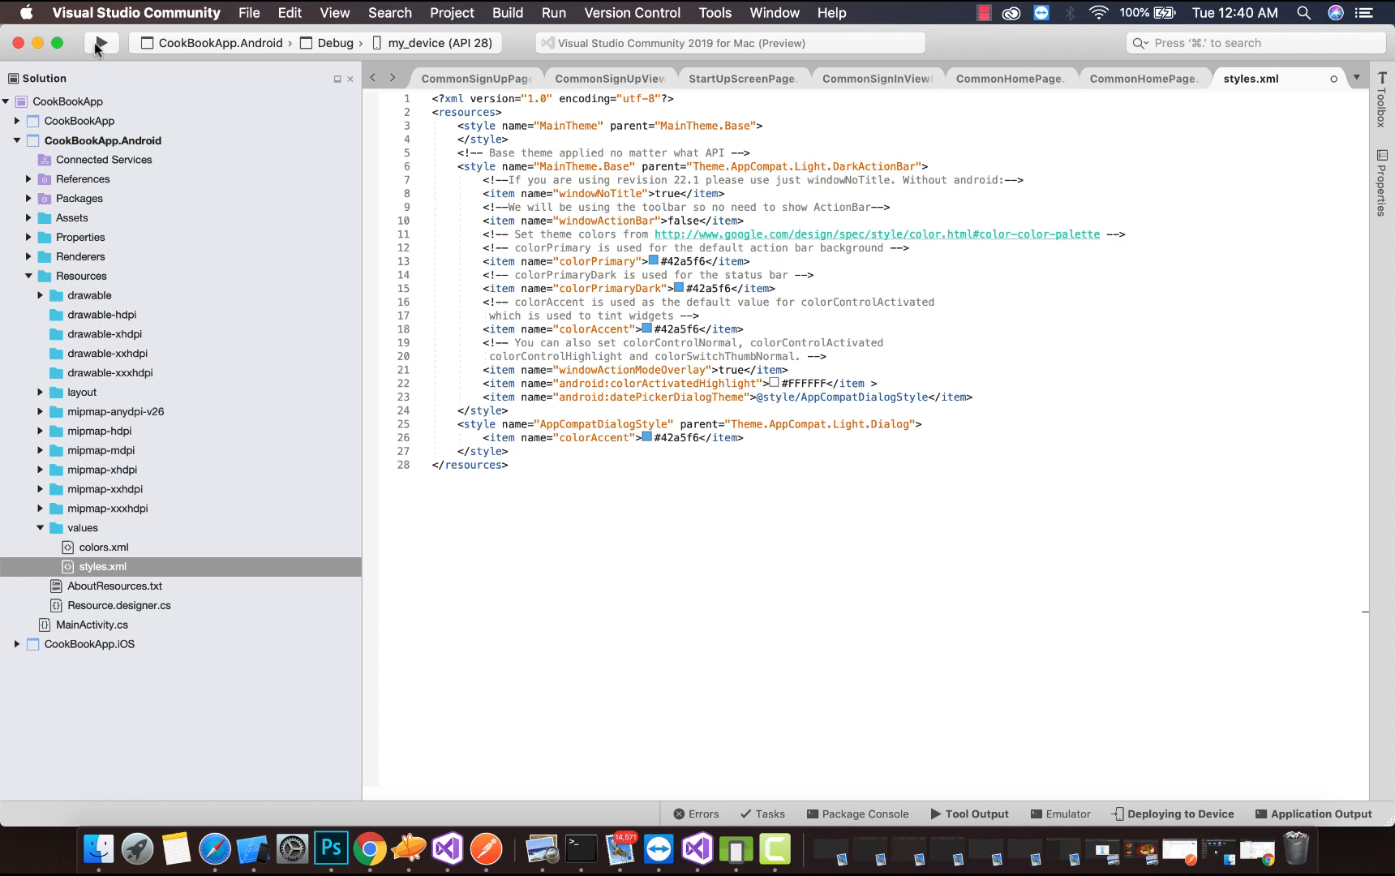
# - Run the app on the my_device emulator to check list rows show no selection highlight
pyautogui.click(101, 43)
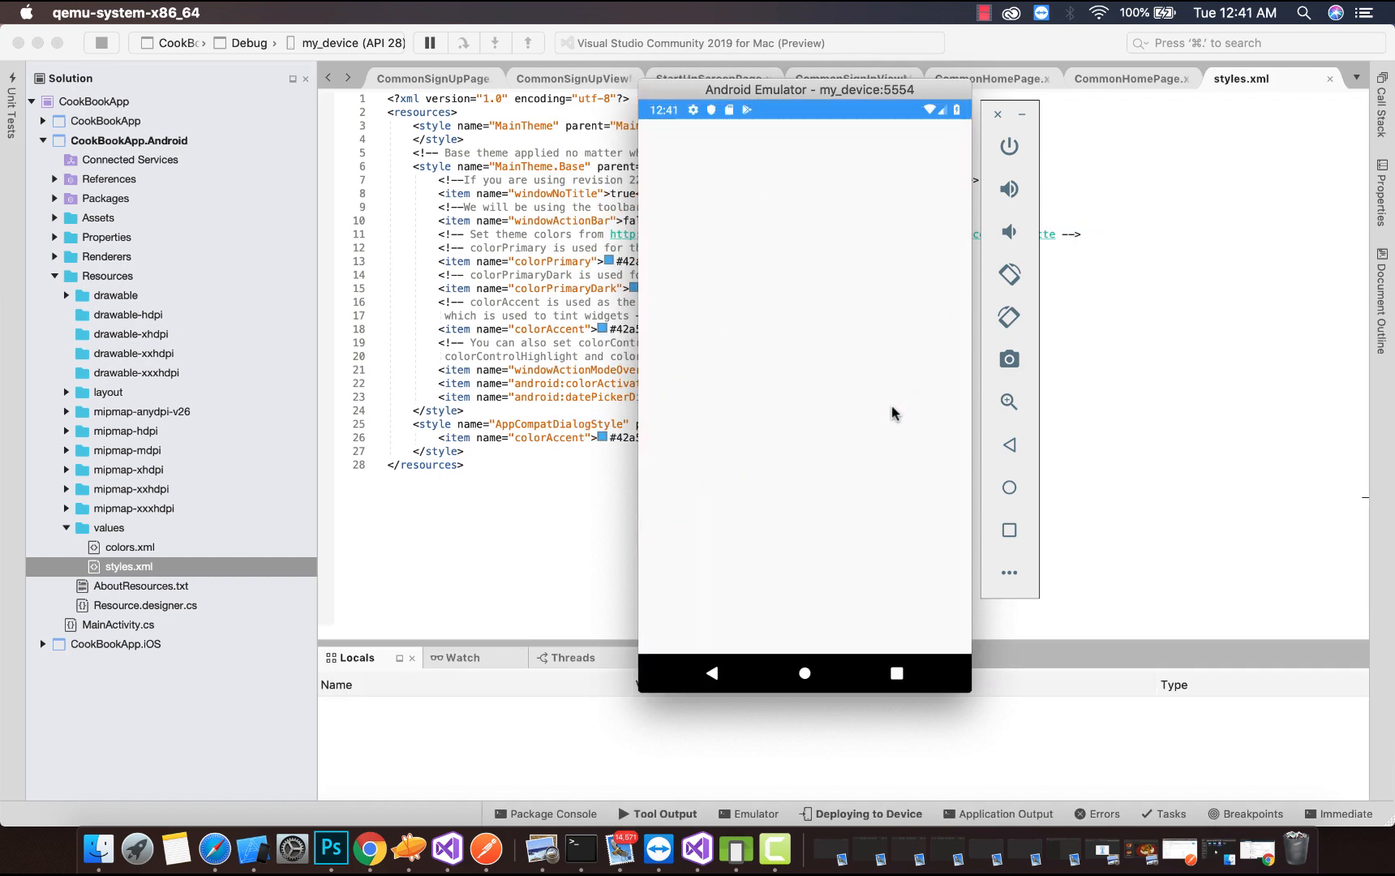
pyautogui.moveTo(418, 548)
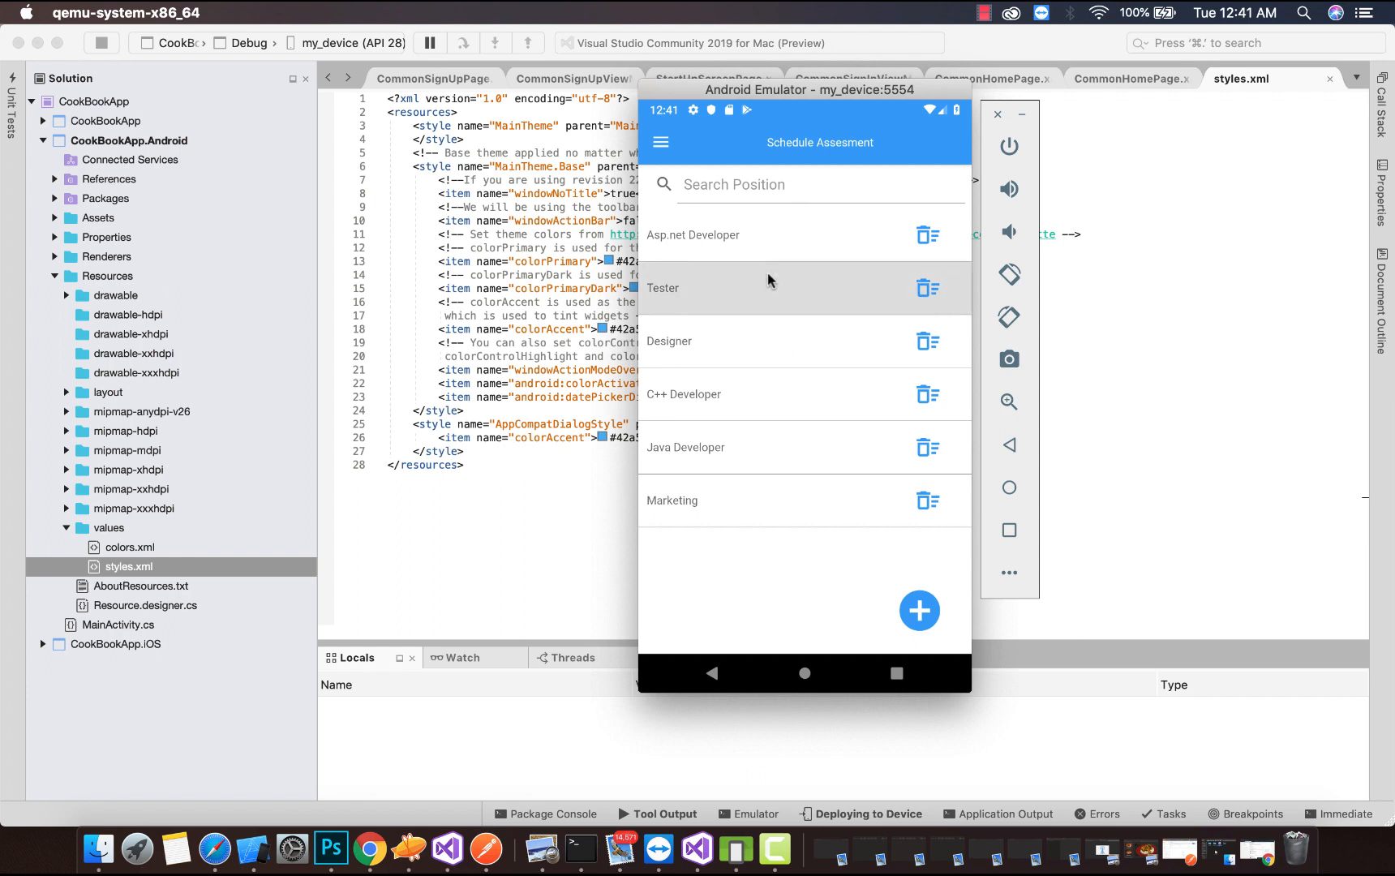
pyautogui.moveTo(775, 432)
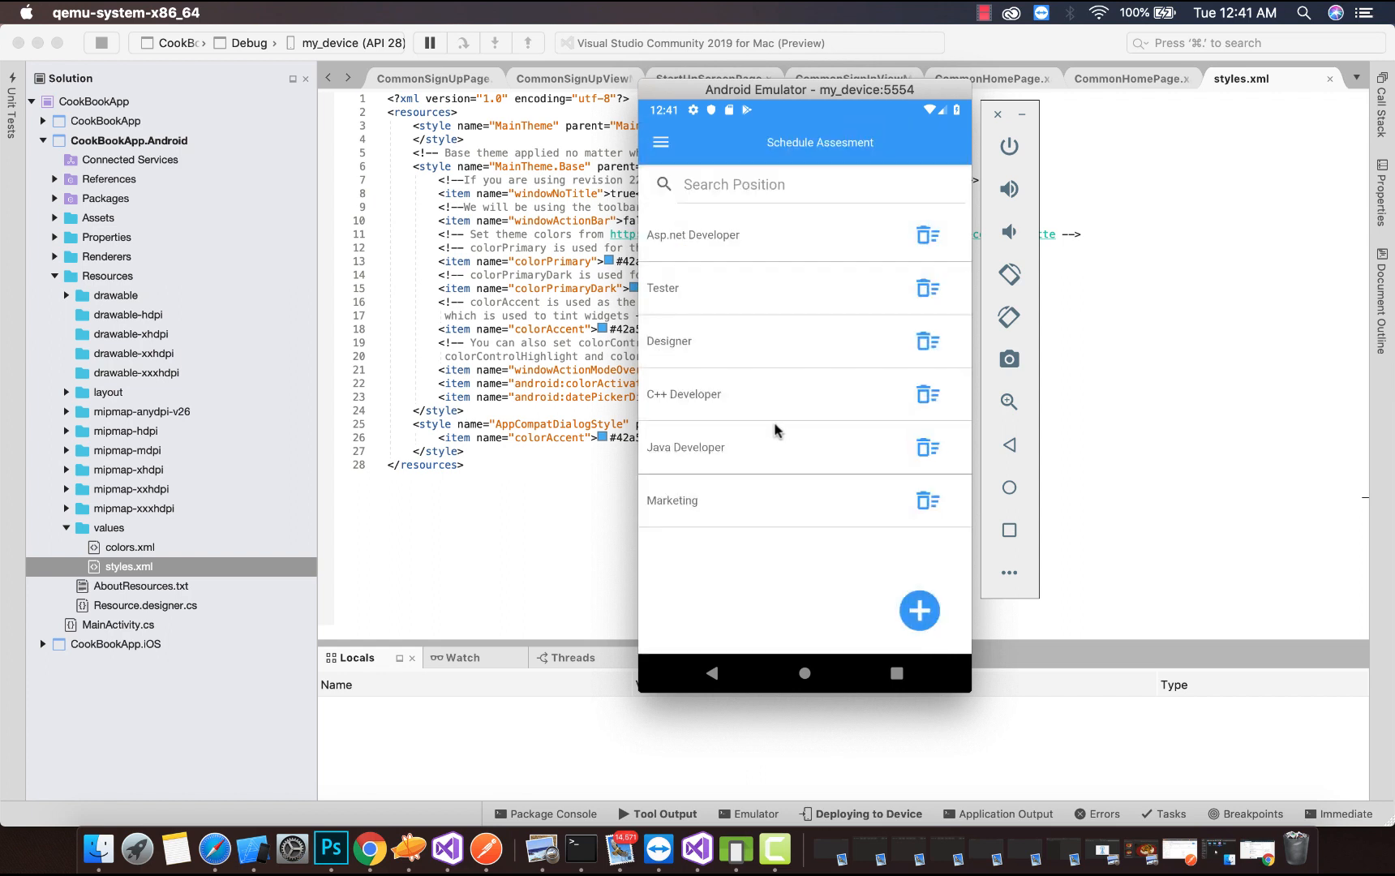
pyautogui.moveTo(749, 229)
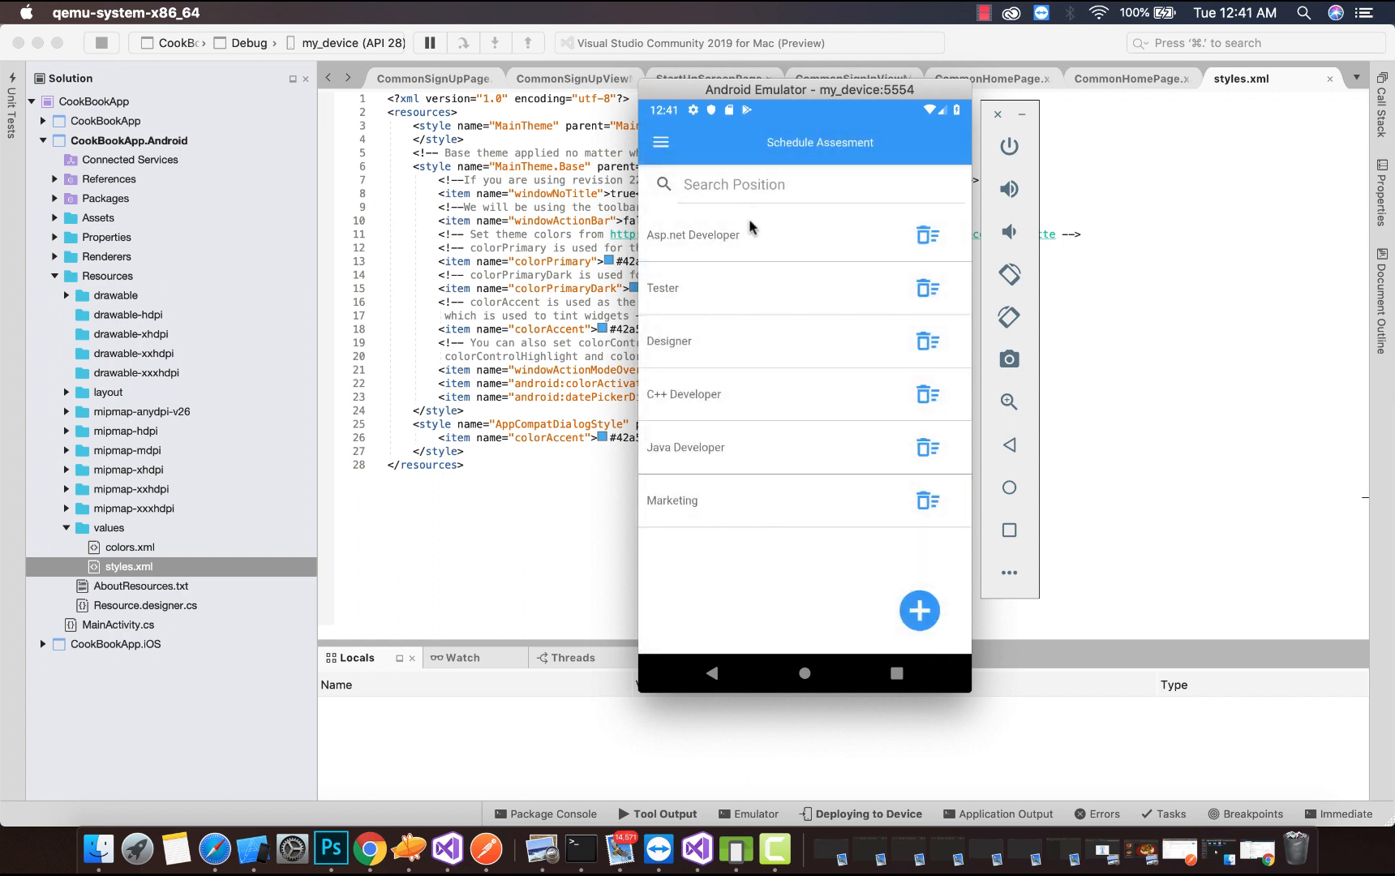
pyautogui.moveTo(795, 451)
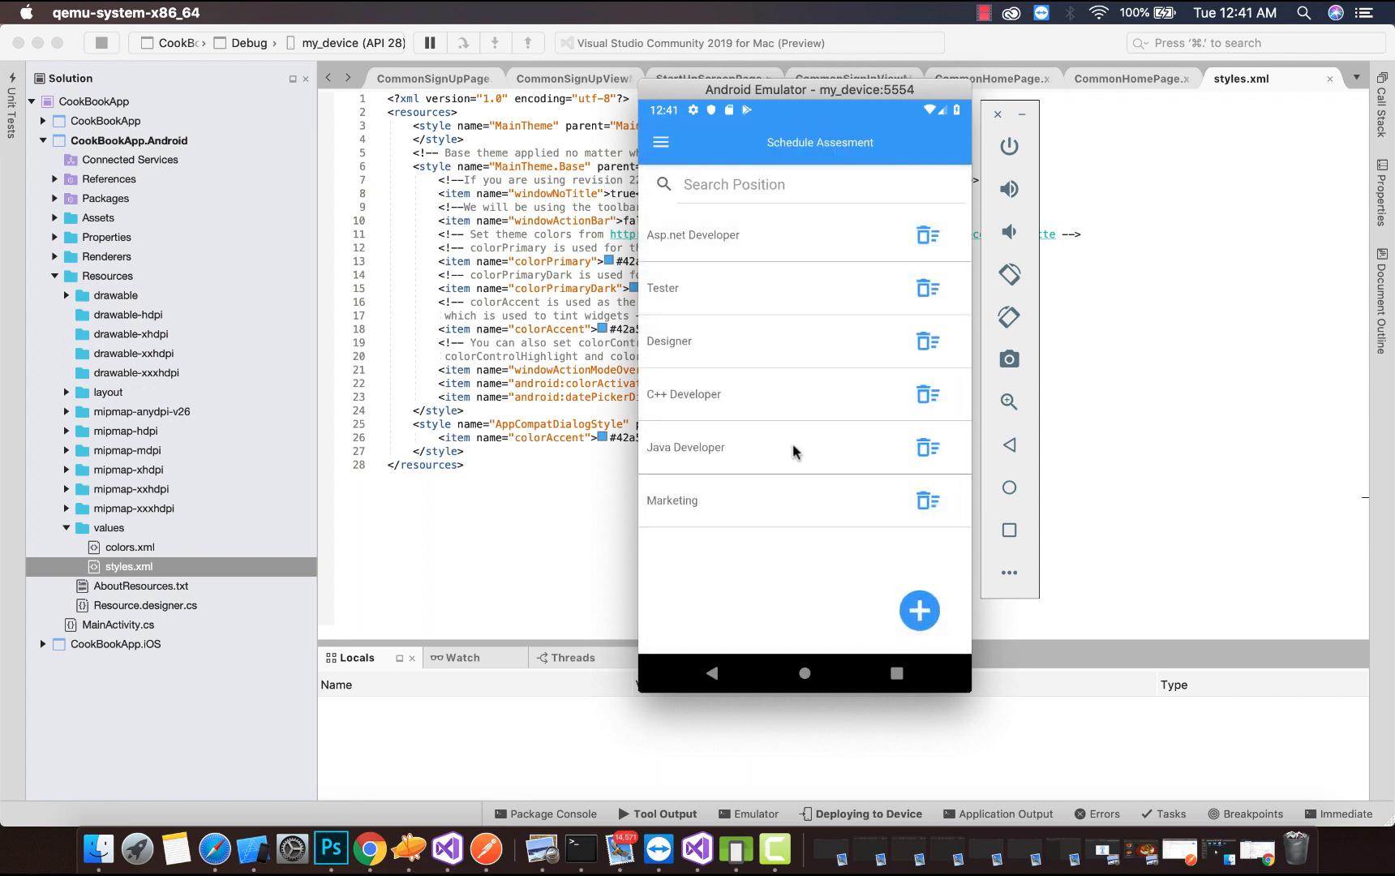
pyautogui.moveTo(712, 463)
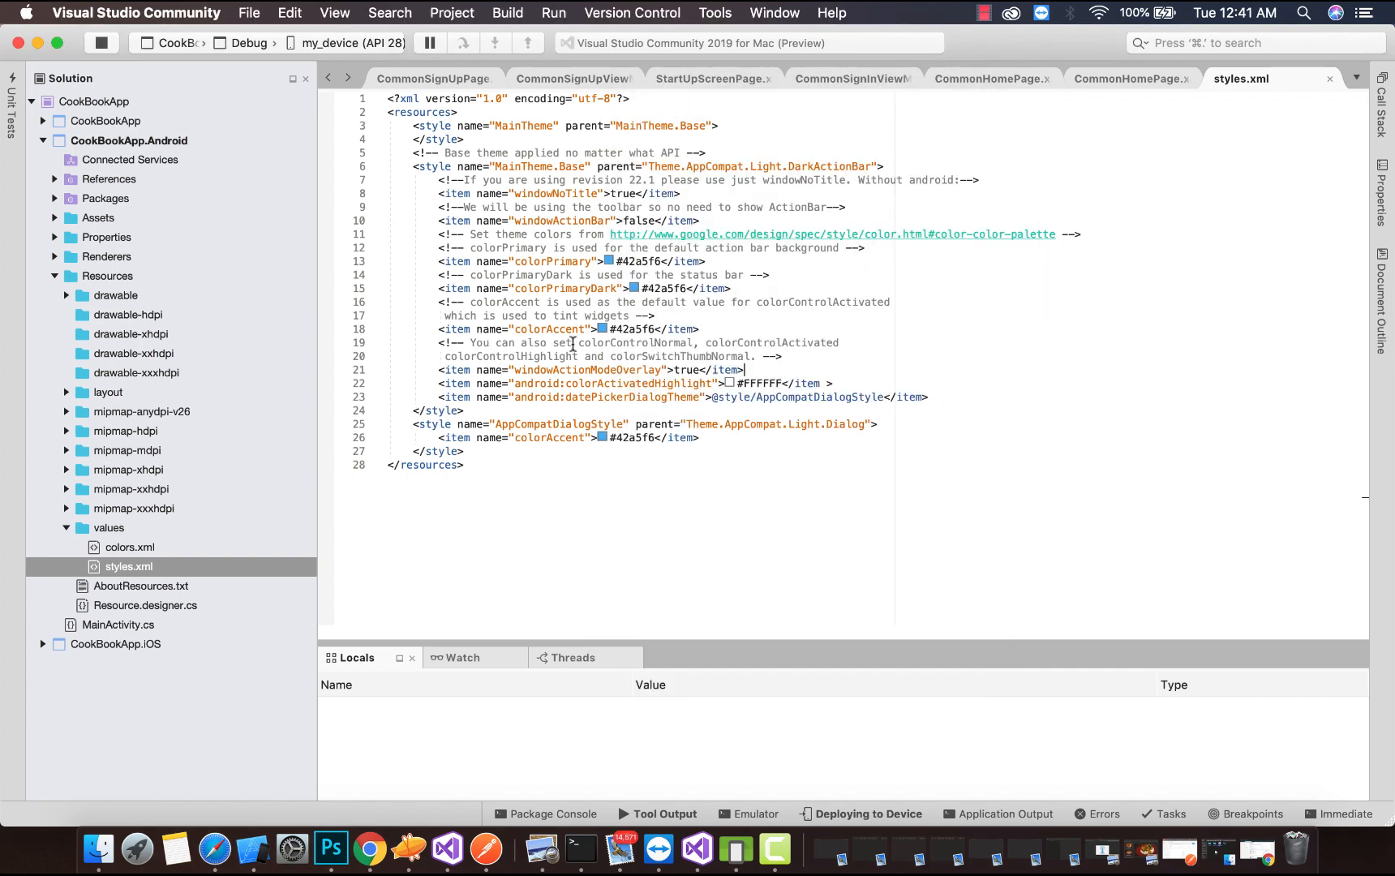
pyautogui.moveTo(164, 203)
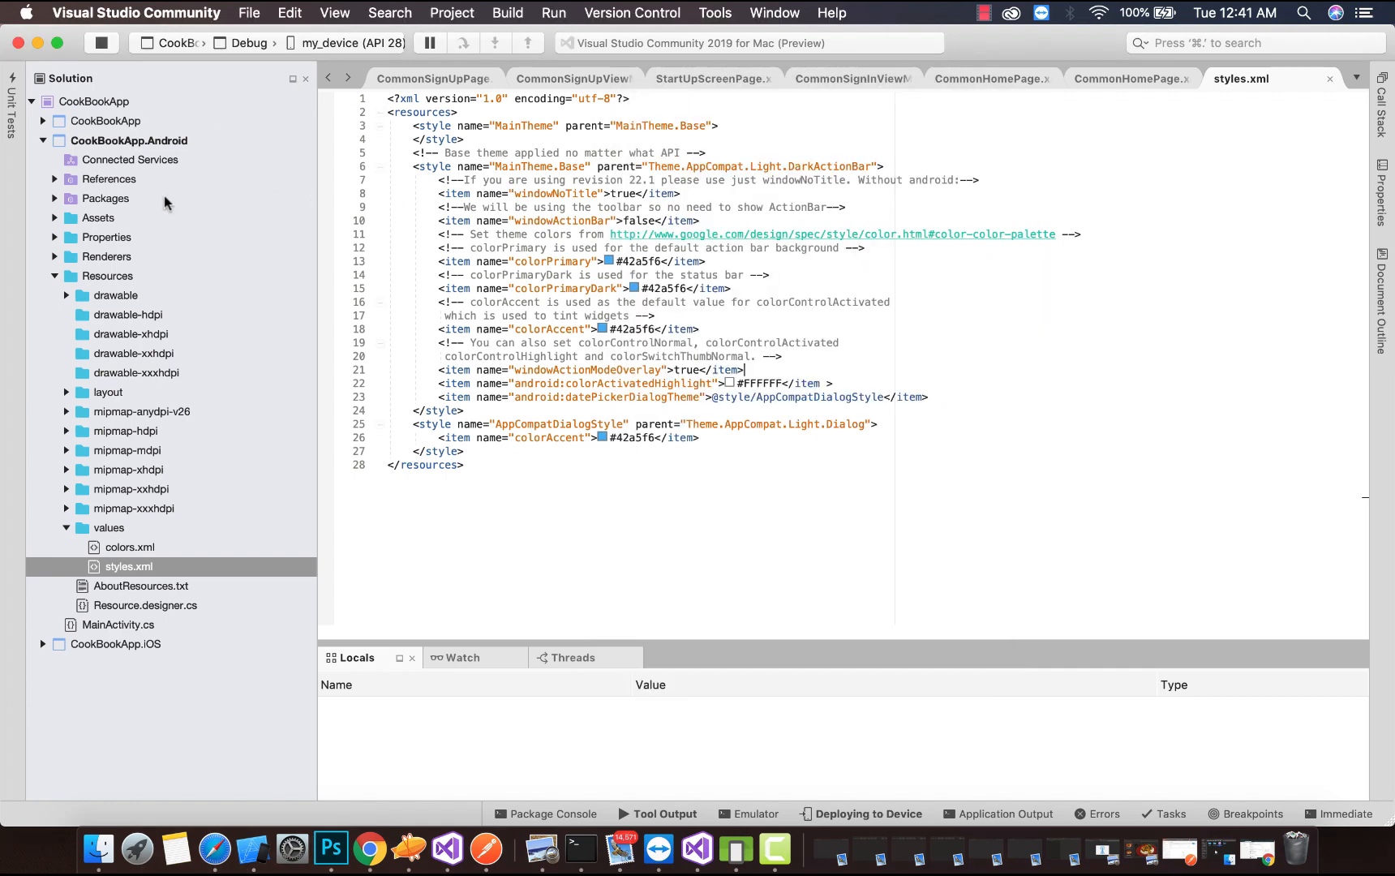